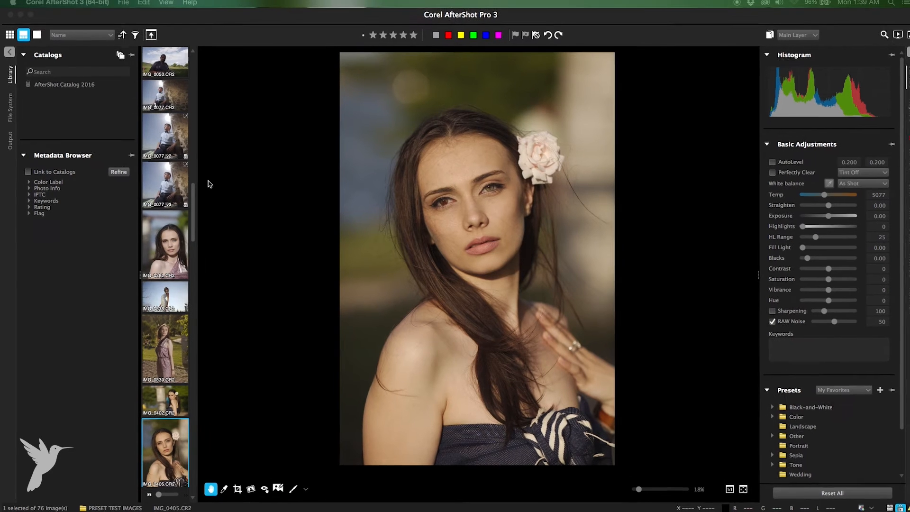
Show the Output panels listing batch output presets like 16-bit TIFF and printing presets.
{"action": "left_click", "coordinate": [9, 126]}
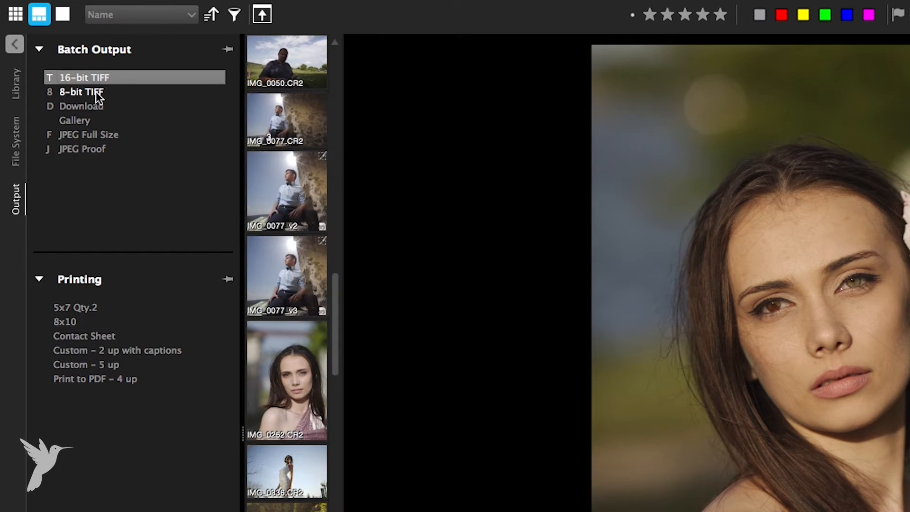
{"action": "left_click", "coordinate": [82, 91]}
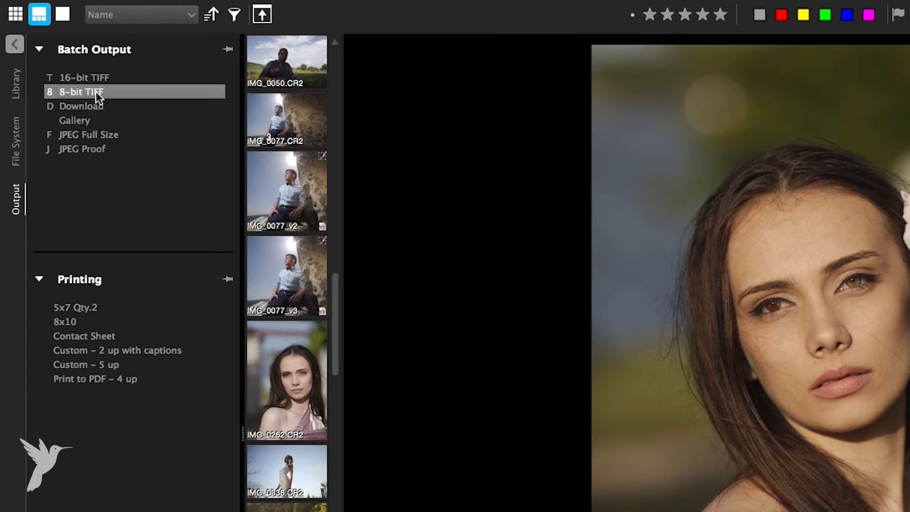
{"action": "left_click", "coordinate": [88, 134]}
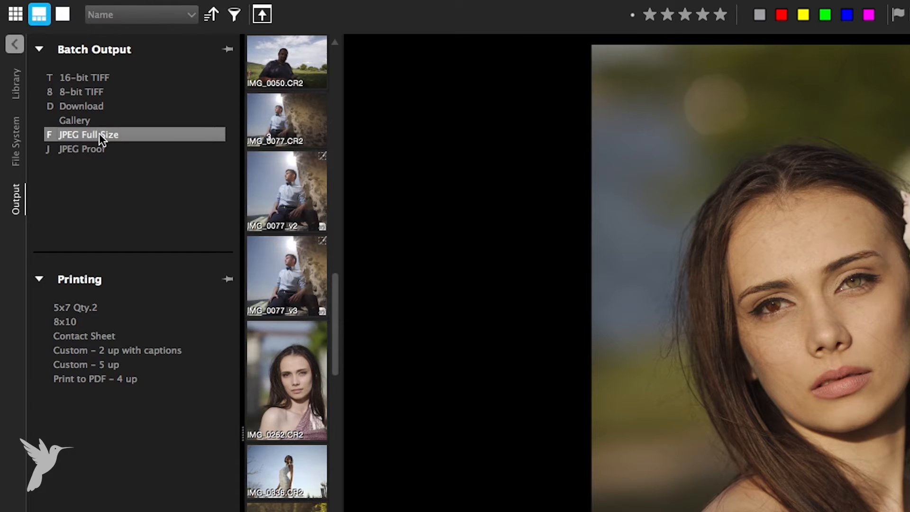
{"action": "left_click", "coordinate": [83, 149]}
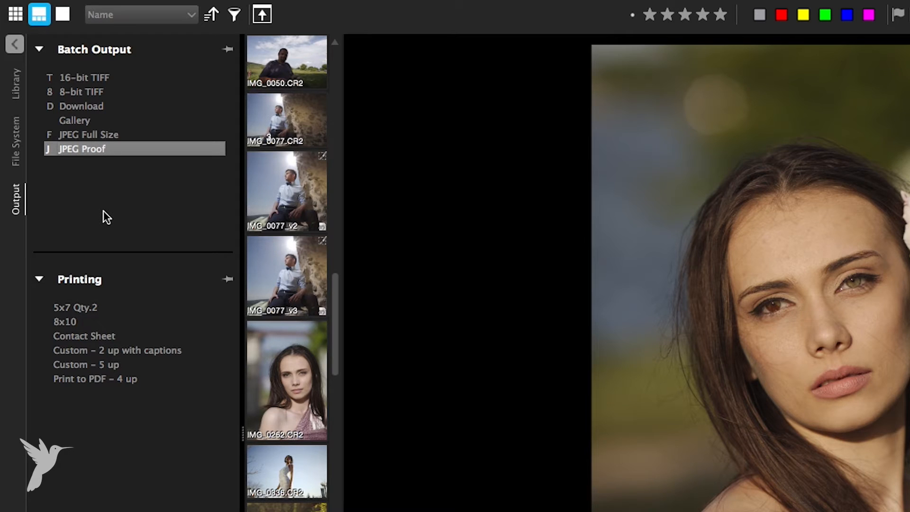
{"action": "left_click", "coordinate": [81, 106]}
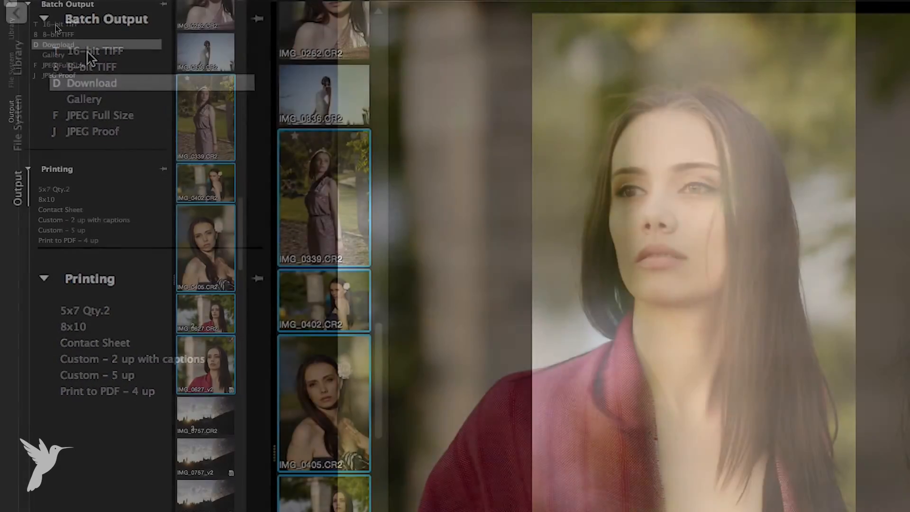
Run the Download output preset on the selected portrait photos.
{"action": "left_click", "coordinate": [91, 84]}
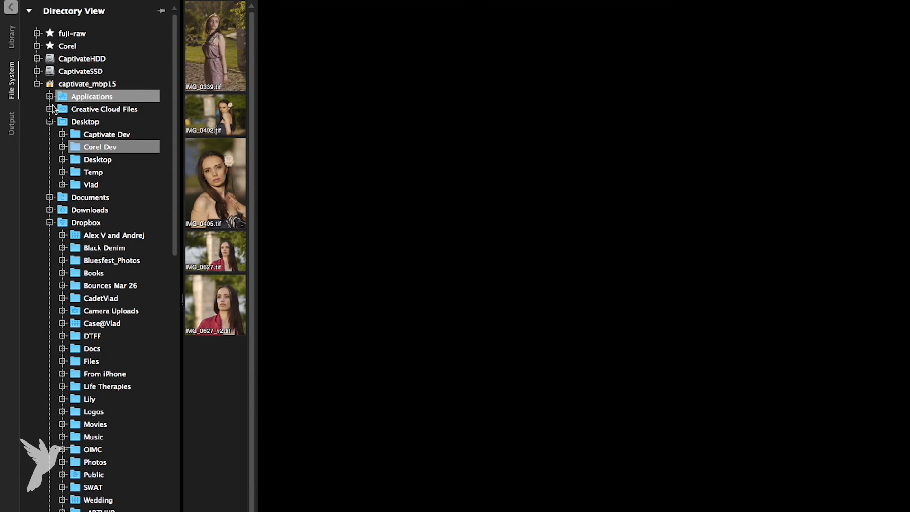
Start a new batch output preset, bringing up Batch Export Settings for 'new queue'.
{"action": "left_click", "coordinate": [10, 120]}
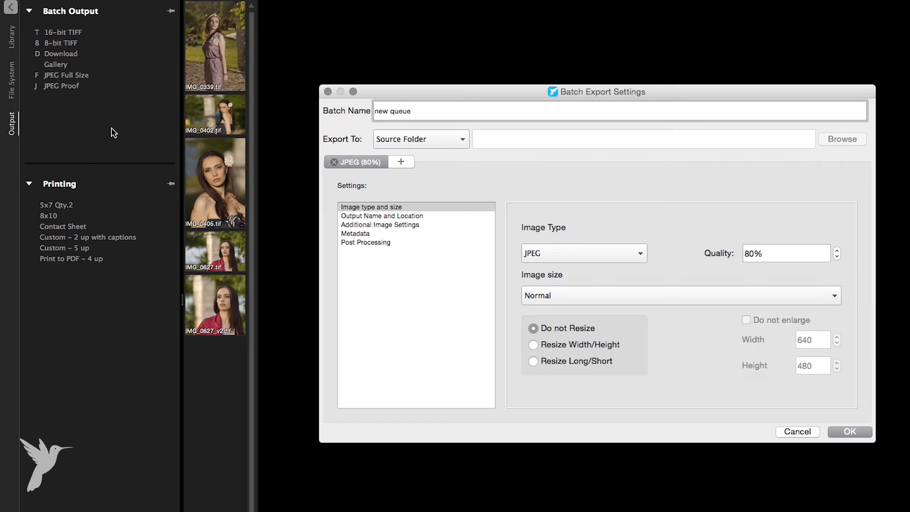
Rename the batch from 'new queue' to 'Test Batch' and show its output name and location settings.
{"action": "left_click", "coordinate": [407, 111]}
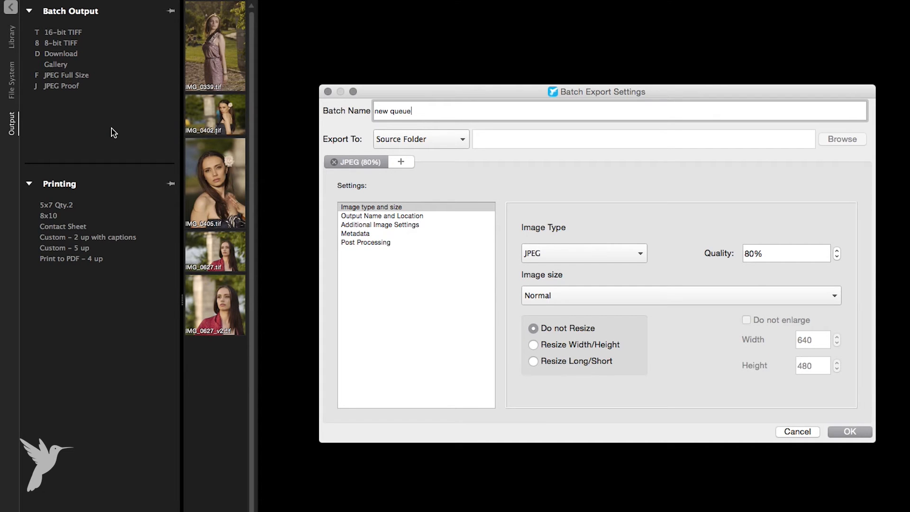
{"action": "double_click", "coordinate": [393, 111]}
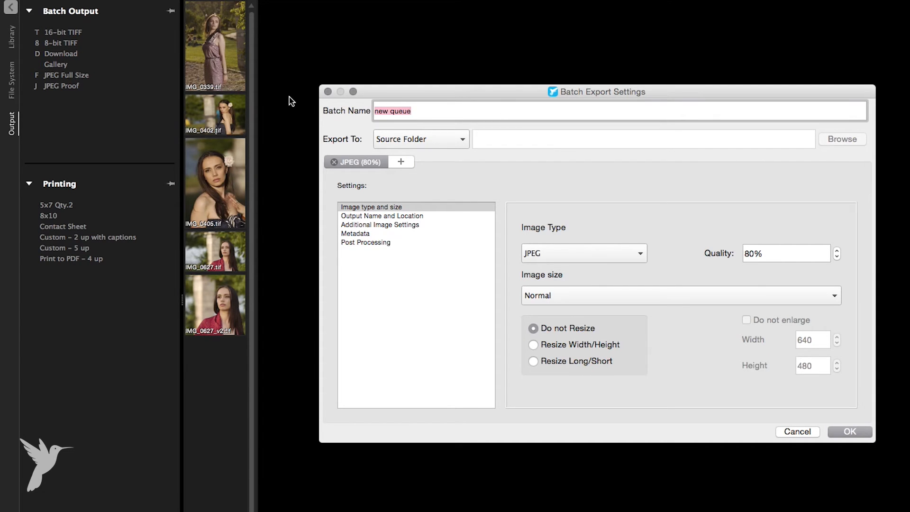
{"action": "type", "text": "Test Batch"}
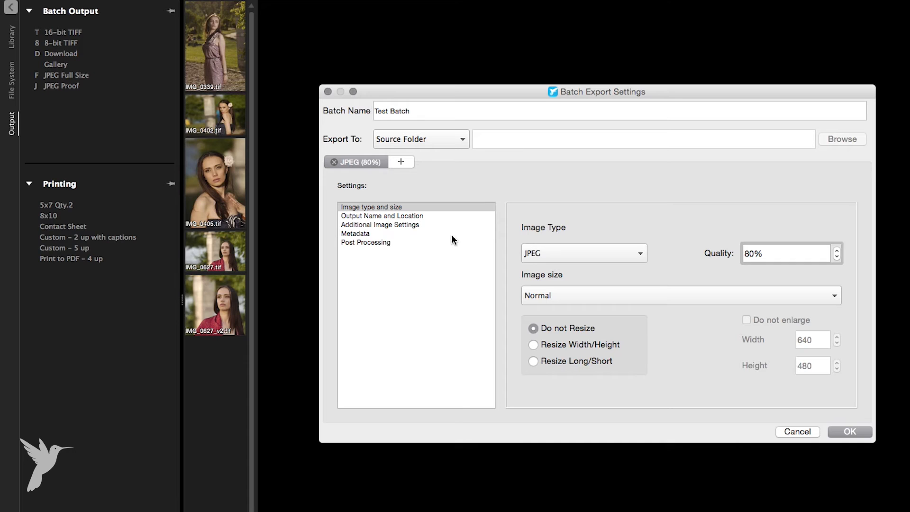
{"action": "left_click", "coordinate": [382, 215]}
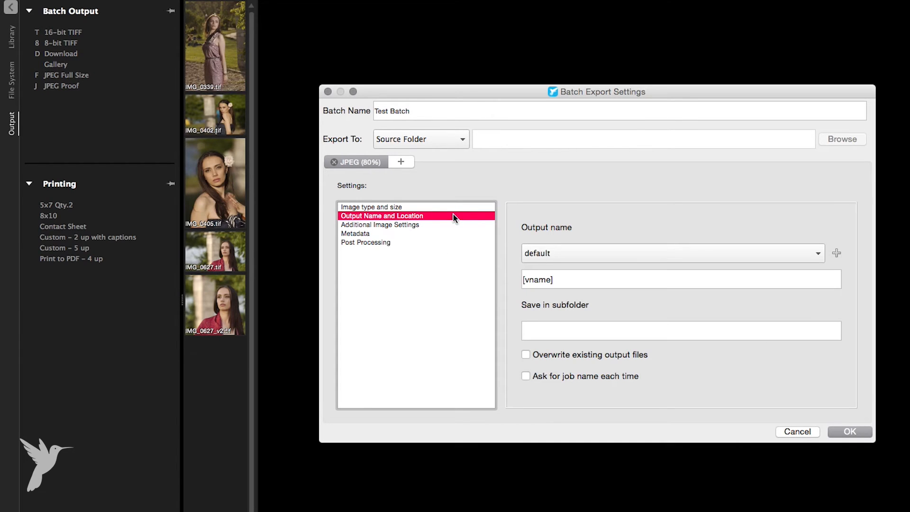
Set the export destination to Desktop > Corel Dev and save the Test Batch preset.
{"action": "left_click", "coordinate": [372, 206]}
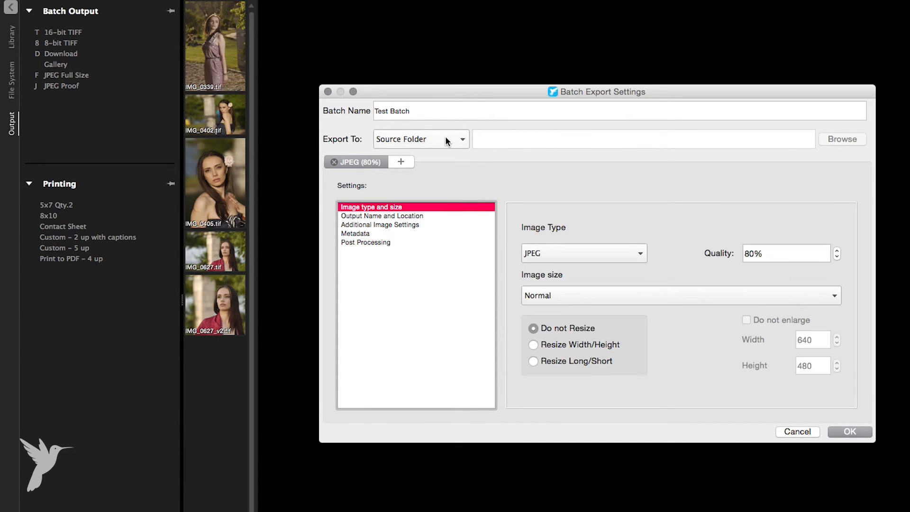
{"action": "left_click", "coordinate": [420, 138]}
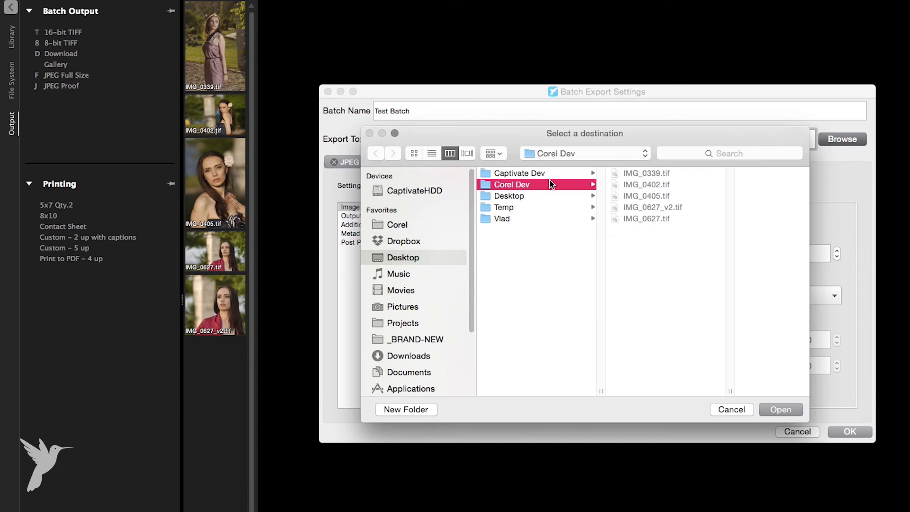
{"action": "left_click", "coordinate": [781, 409]}
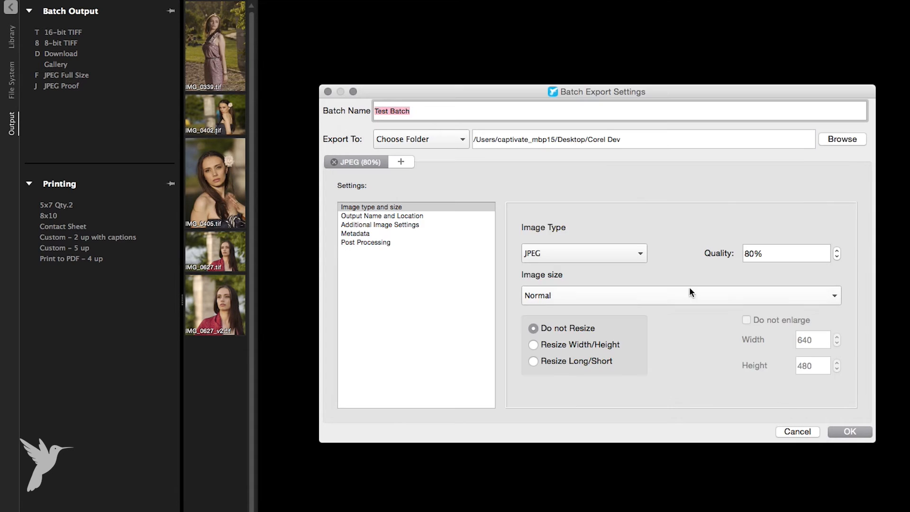
{"action": "left_click", "coordinate": [850, 432]}
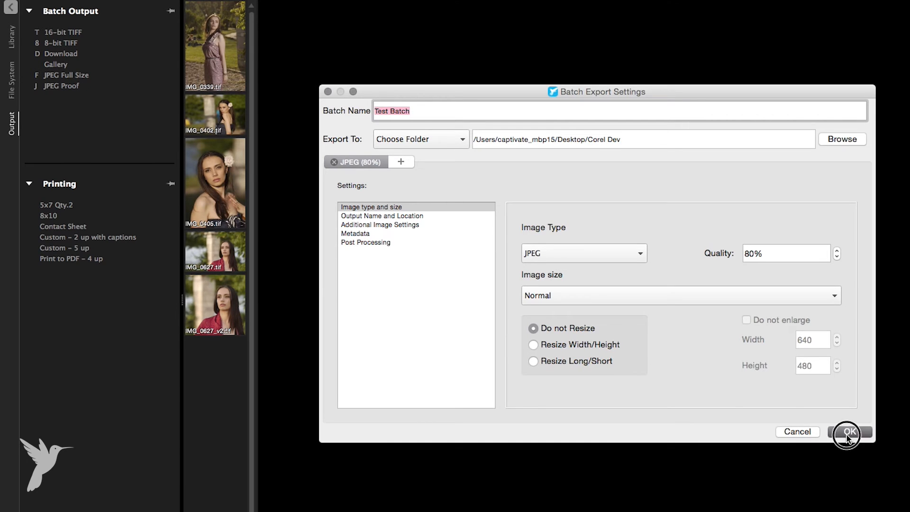
{"action": "left_click", "coordinate": [848, 432]}
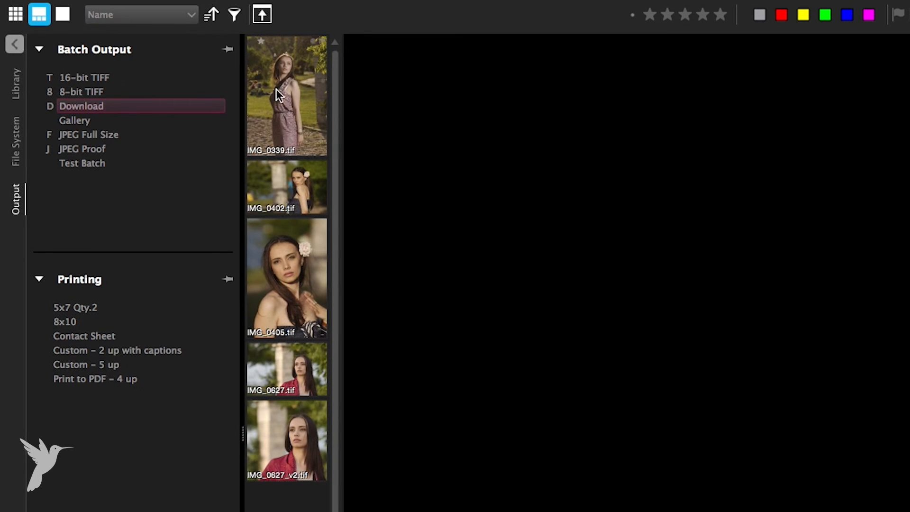
Run Test Batch on all five selected photos and check the Corel Dev folder for the exported files.
{"action": "left_click", "coordinate": [287, 96]}
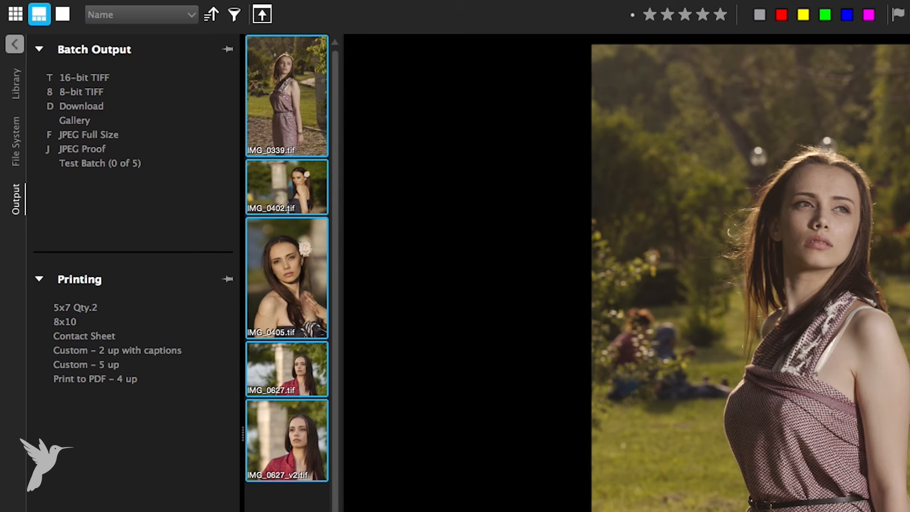
{"action": "left_click", "coordinate": [81, 105]}
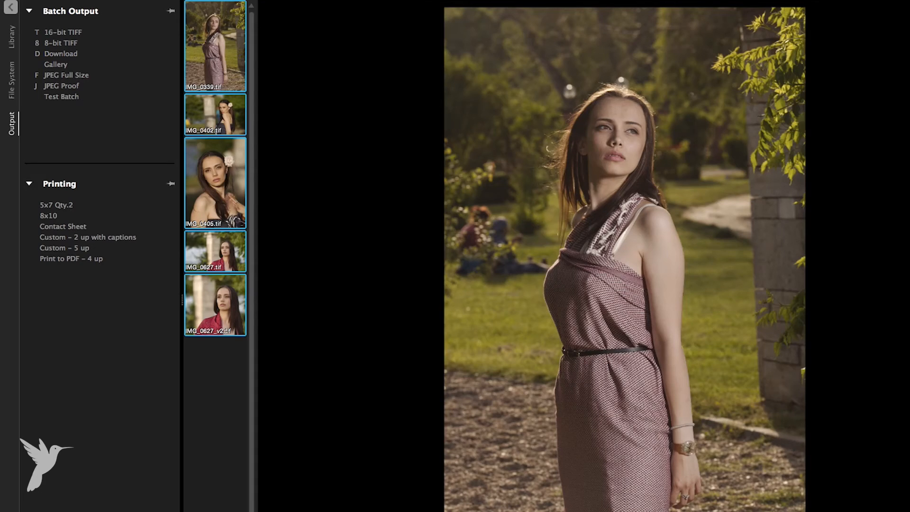
{"action": "left_click", "coordinate": [11, 76]}
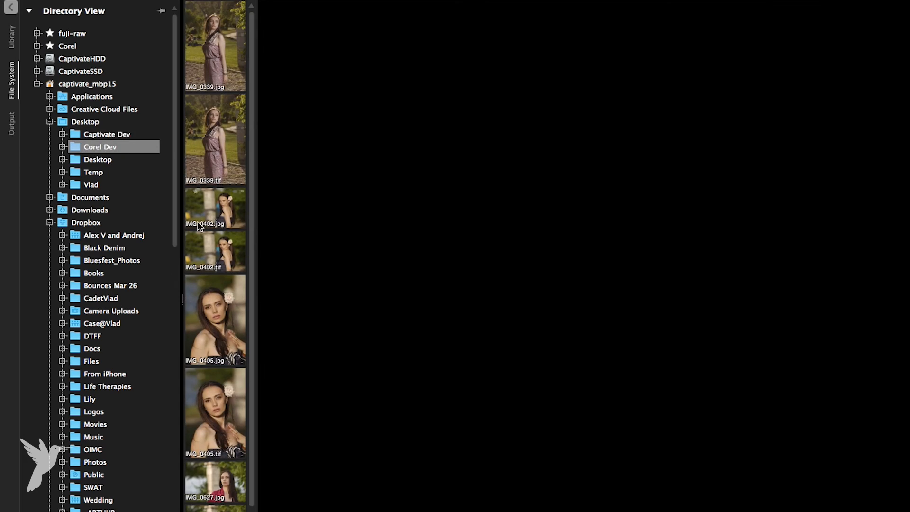
Scroll the Corel Dev thumbnails and view the exported IMG_0405.jpg beside its TIFF original.
{"action": "scroll", "scroll_direction": "down", "scroll_amount": 3}
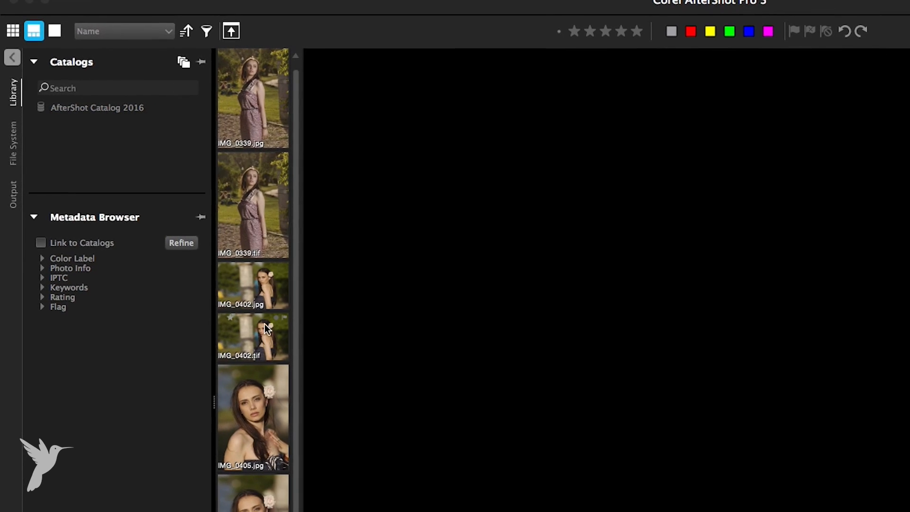
{"action": "left_click", "coordinate": [253, 417]}
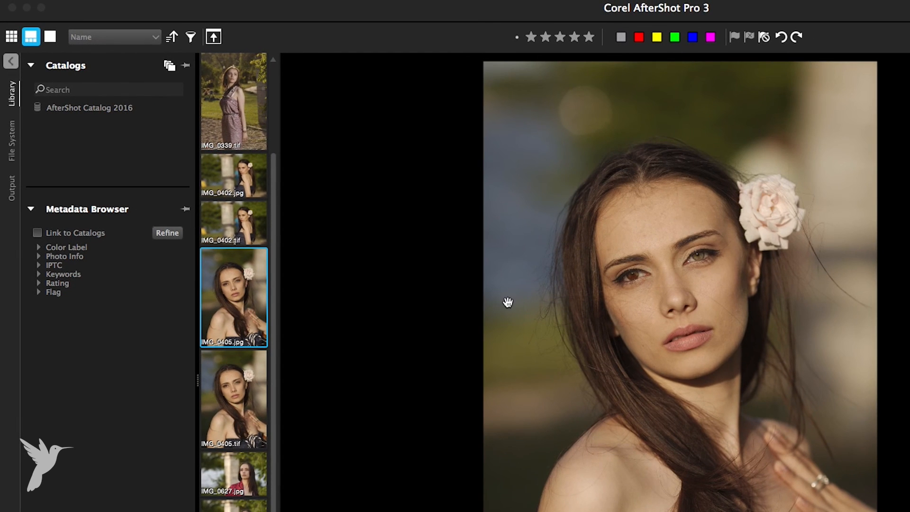